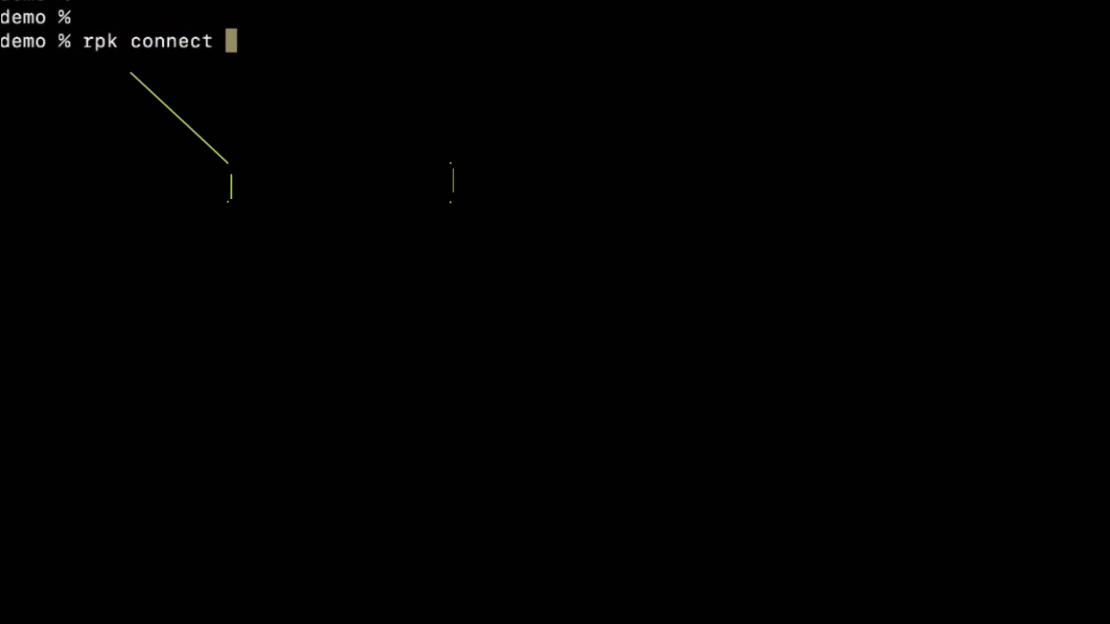
Start entering 'rpk connect run d' at the shell prompt.
{"action": "type", "text": "run d"}
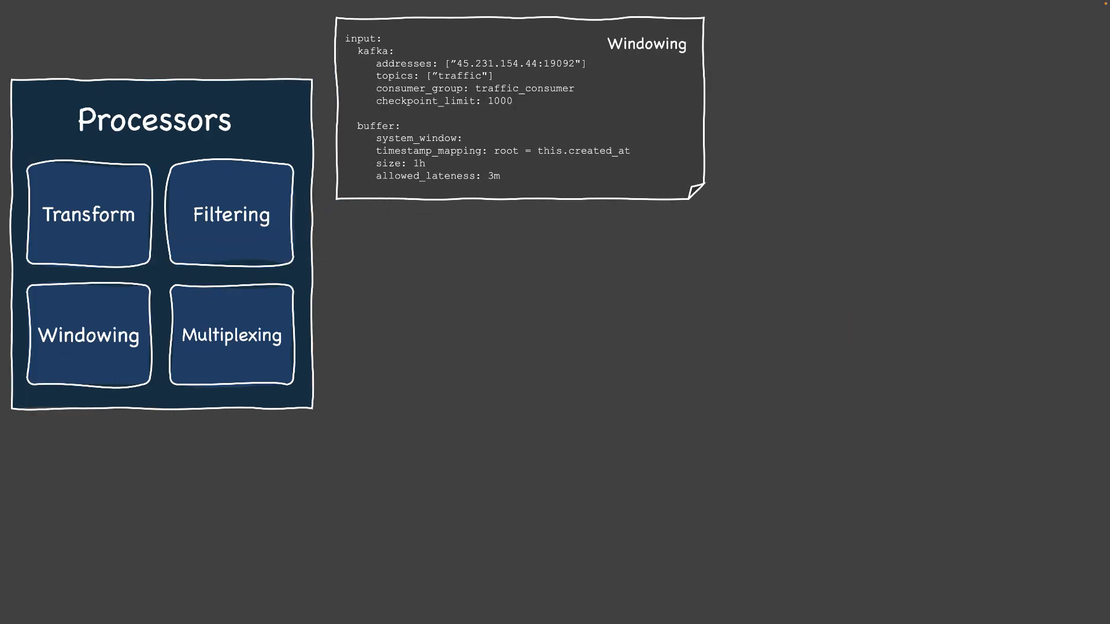
Advance to the Bloblang slide, then begin a new rpk command in Terminal.
{"action": "left_click", "coordinate": [231, 336]}
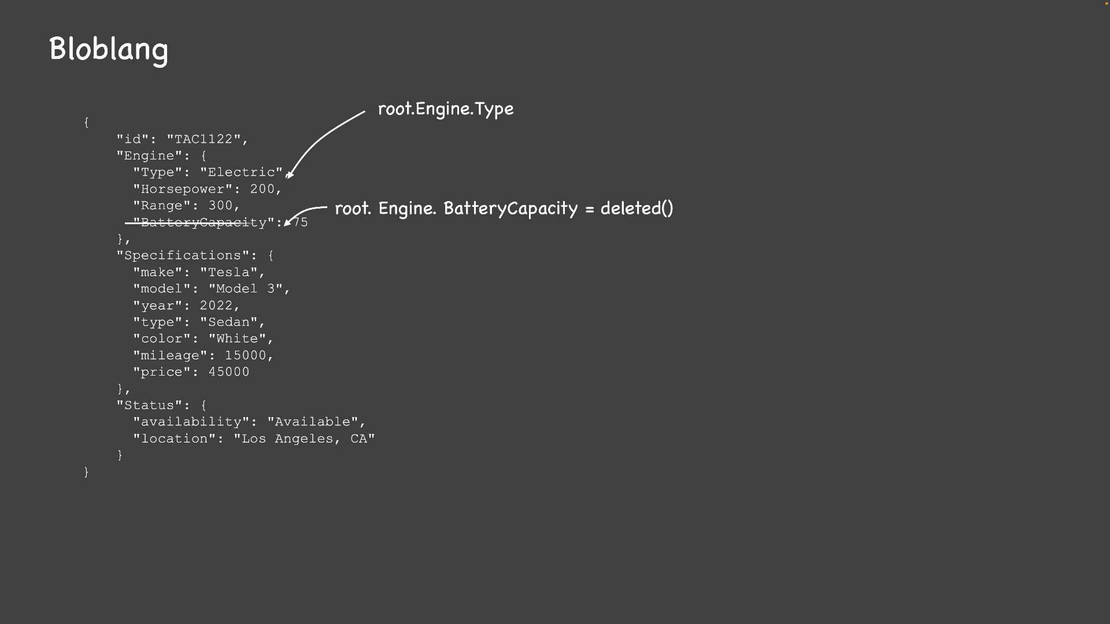
{"action": "type", "text": "rpk"}
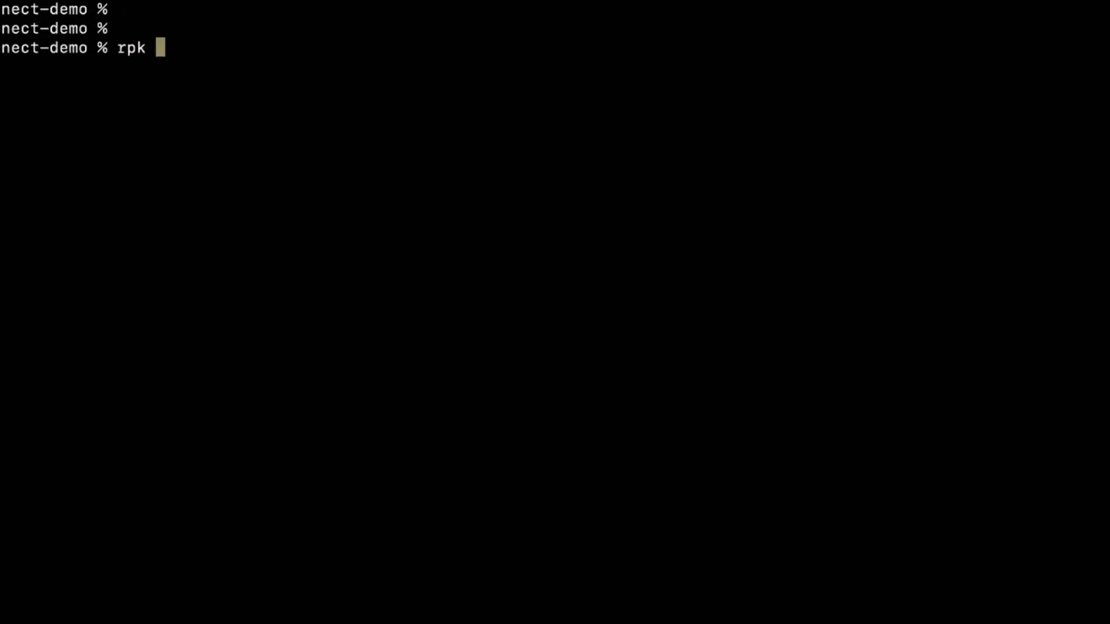
Generate config.yml with 'rpk connect create kafka_franz//aws_s3' and cat its contents.
{"action": "type", "text": "connect"}
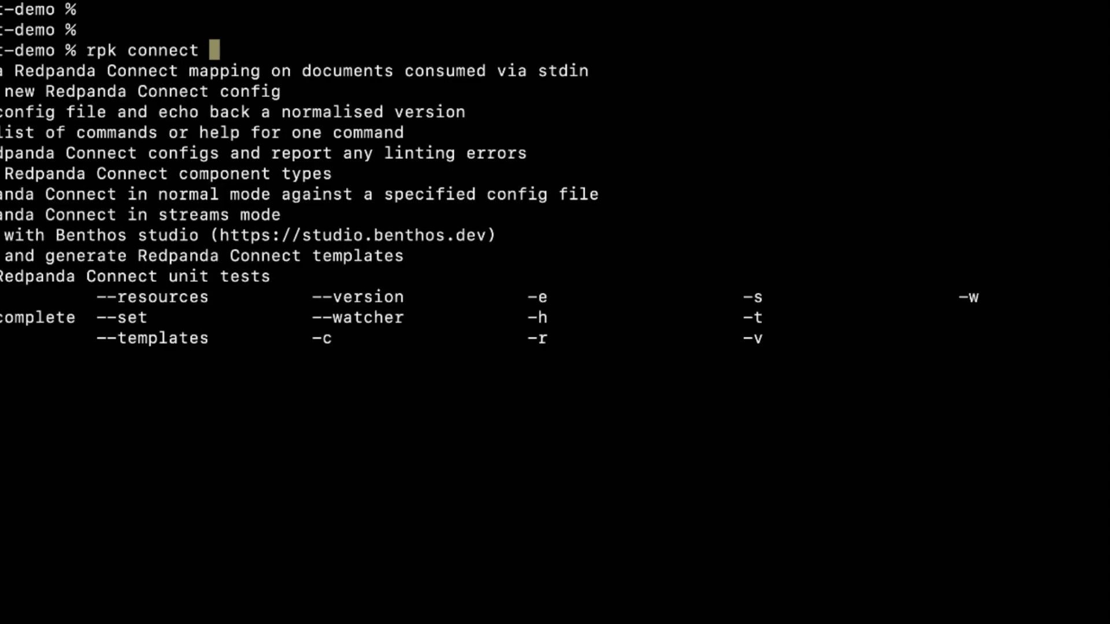
{"action": "type", "text": "create kafka_"}
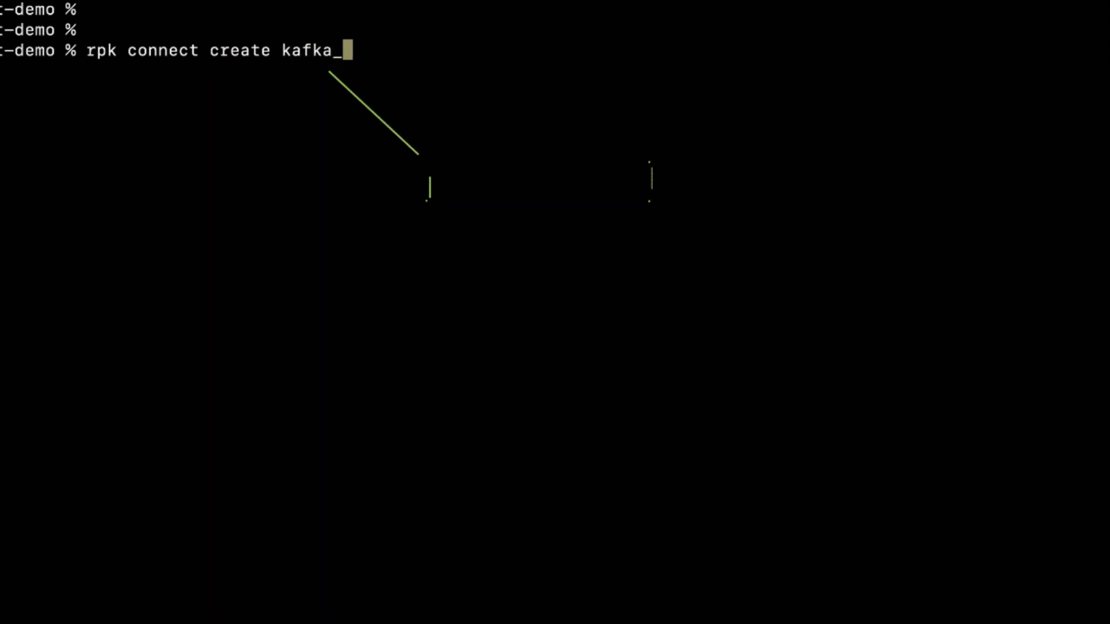
{"action": "type", "text": "franz//aws_s3 >> config.yml"}
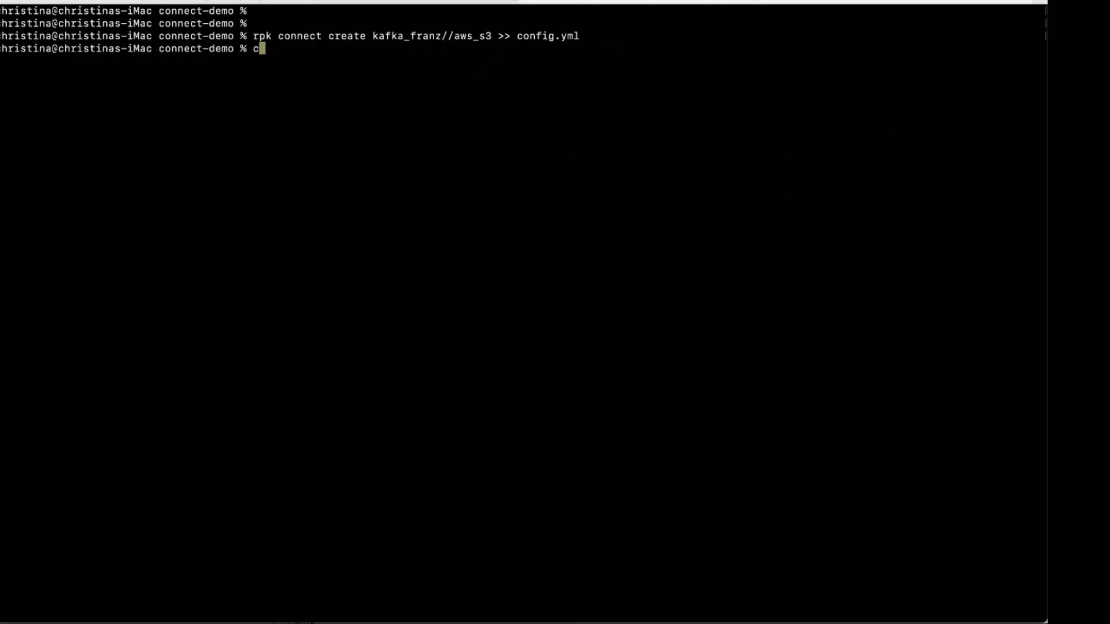
{"action": "type", "text": "at config.yml"}
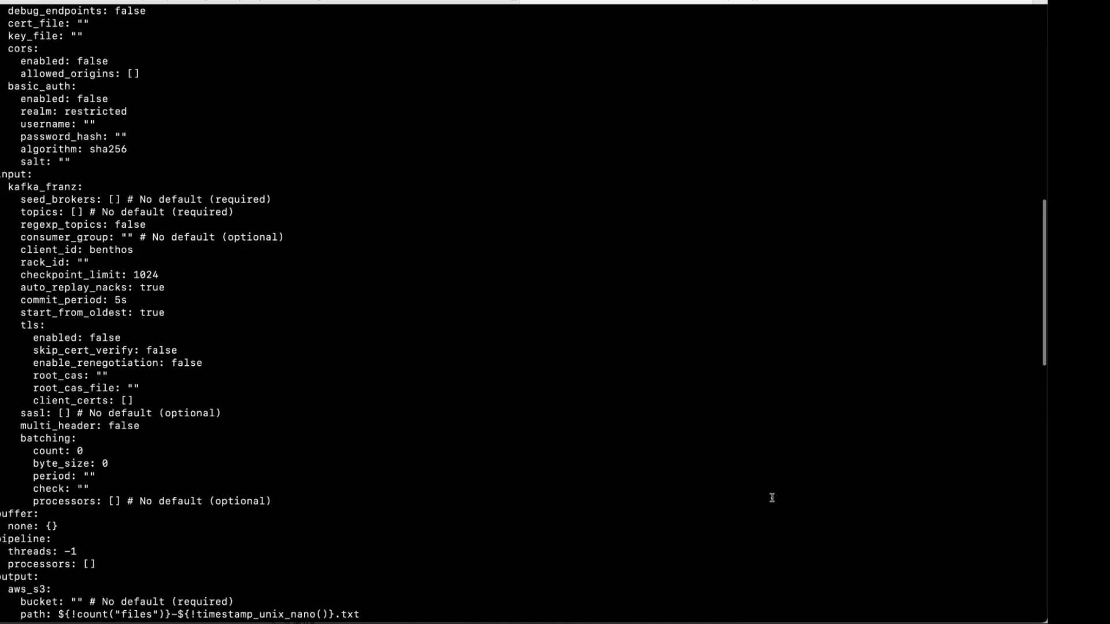
Enter 'rpk connect lint demo02' to lint the pipeline config.
{"action": "type", "text": "rpk connect"}
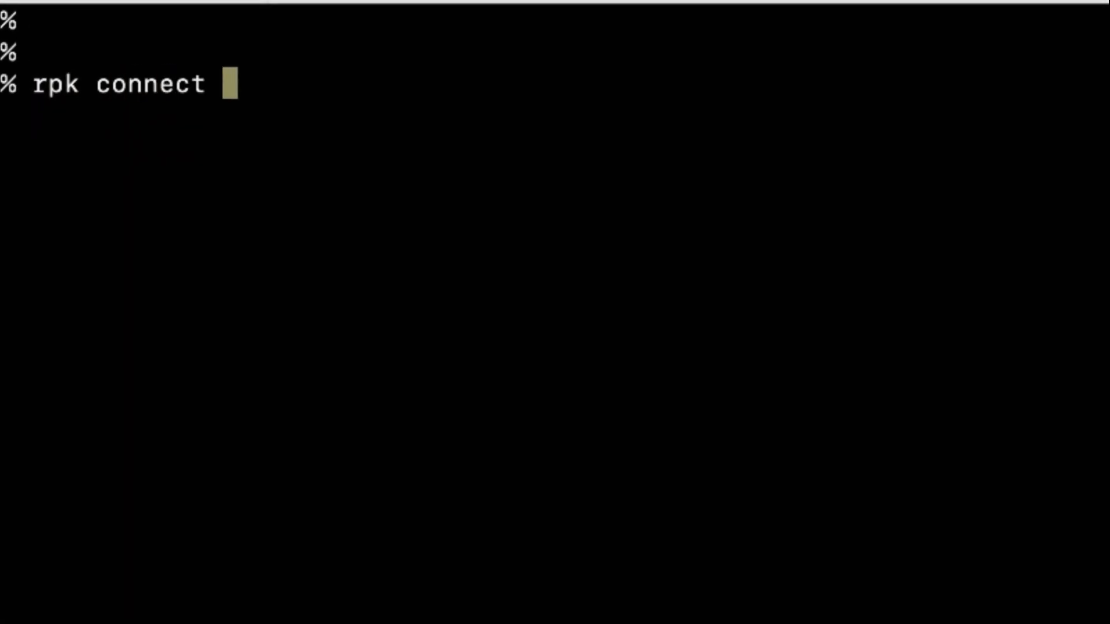
{"action": "type", "text": "lint demo02"}
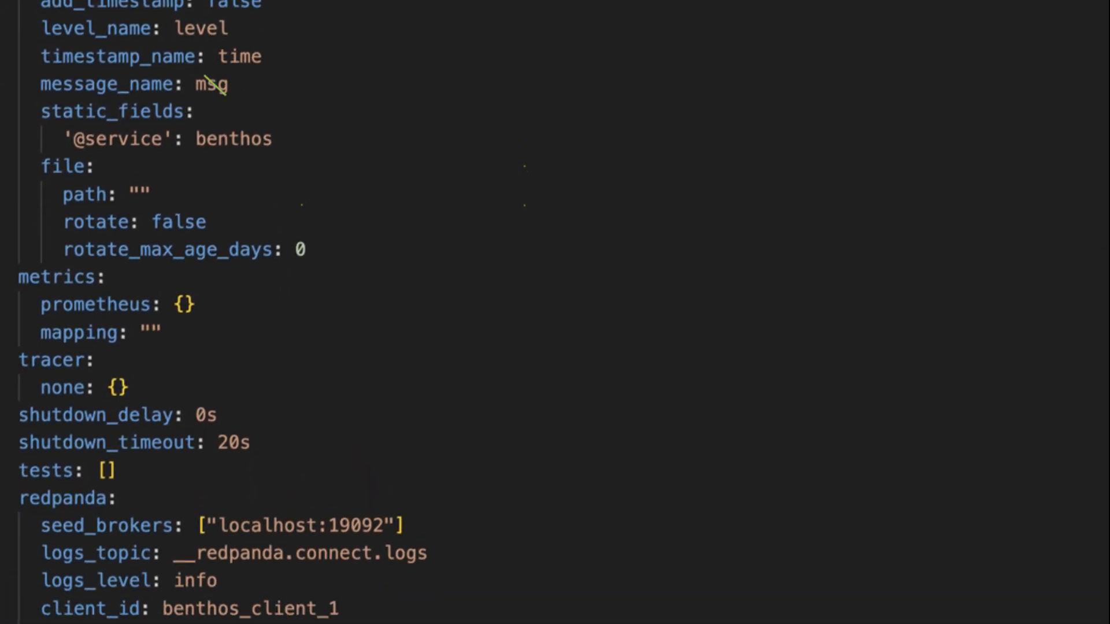
Review the config's metrics section, then graph process_cpu_seconds_total in Prometheus.
{"action": "scroll", "scroll_direction": "down", "scroll_amount": 3}
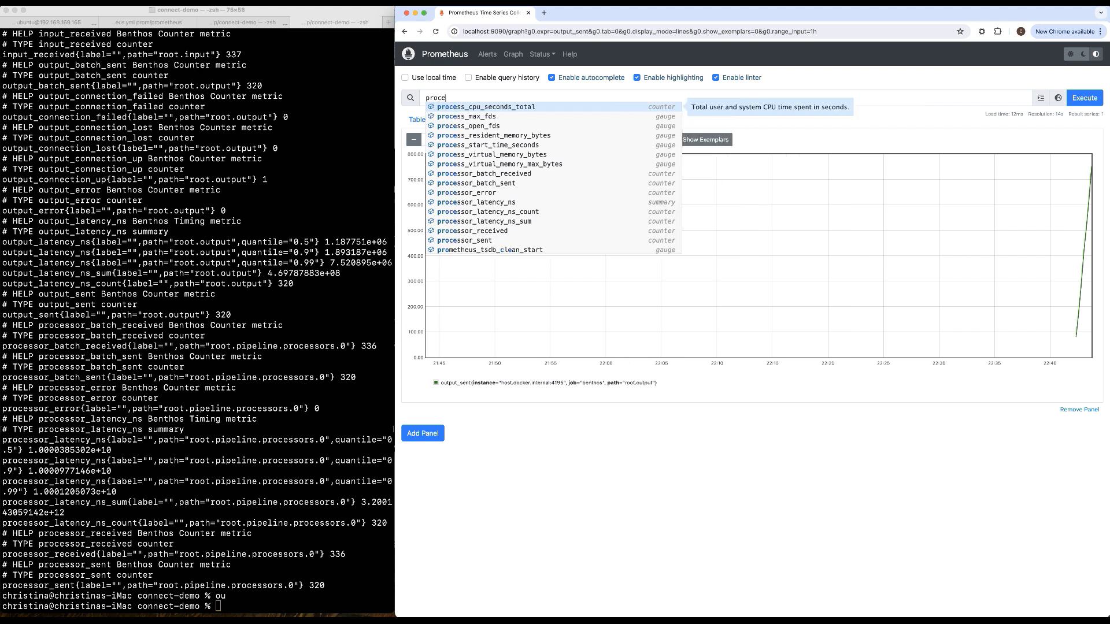
{"action": "left_click", "coordinate": [487, 106]}
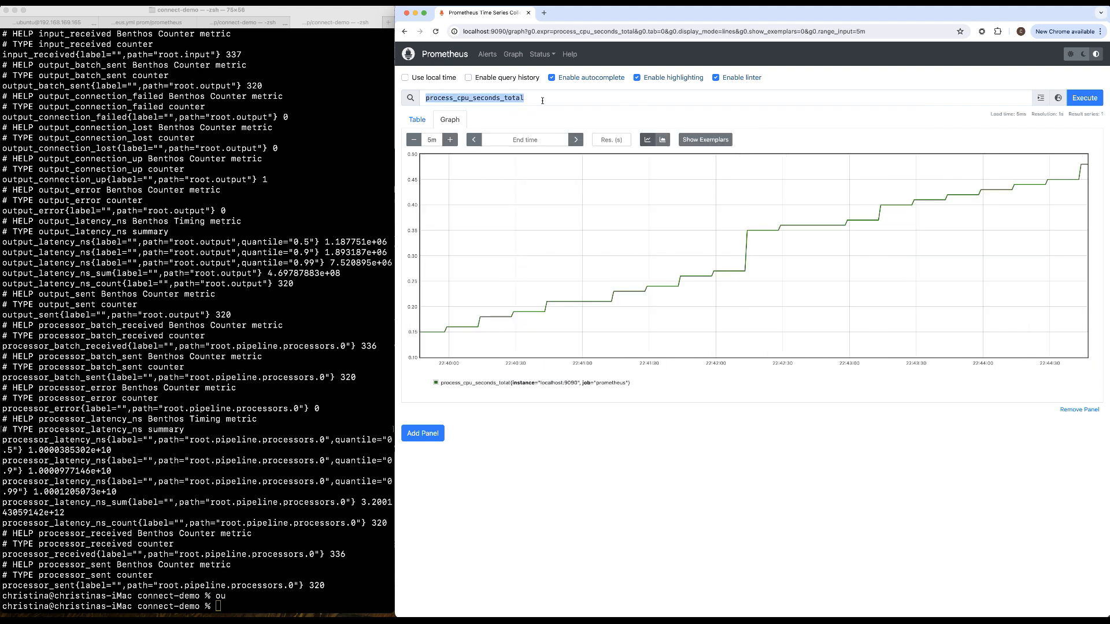